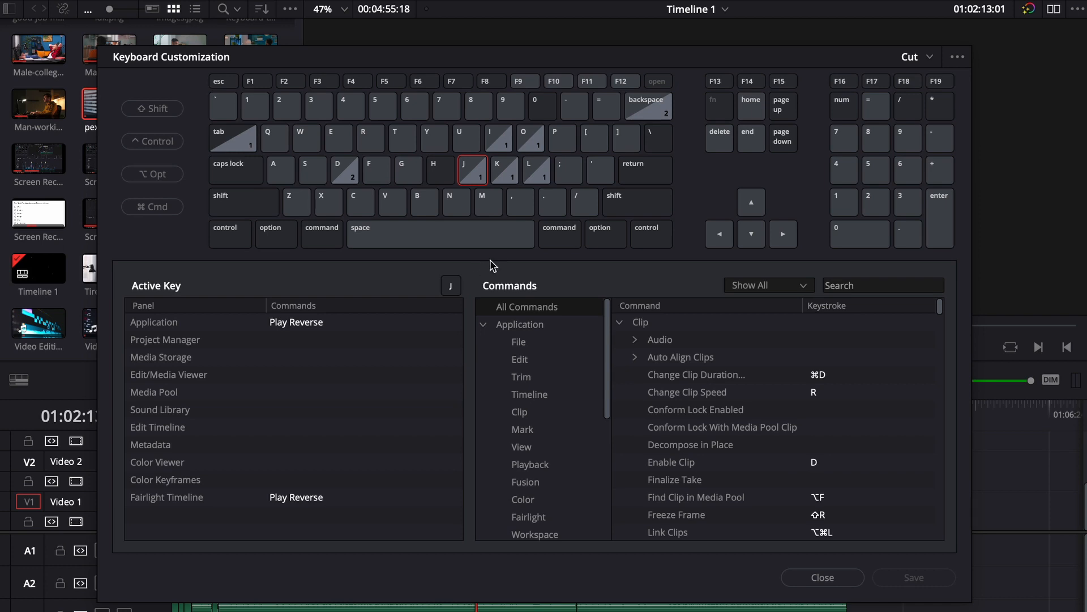
Close the Keyboard Customization window to return to the Edit page timeline
{"action": "left_click", "coordinate": [360, 202]}
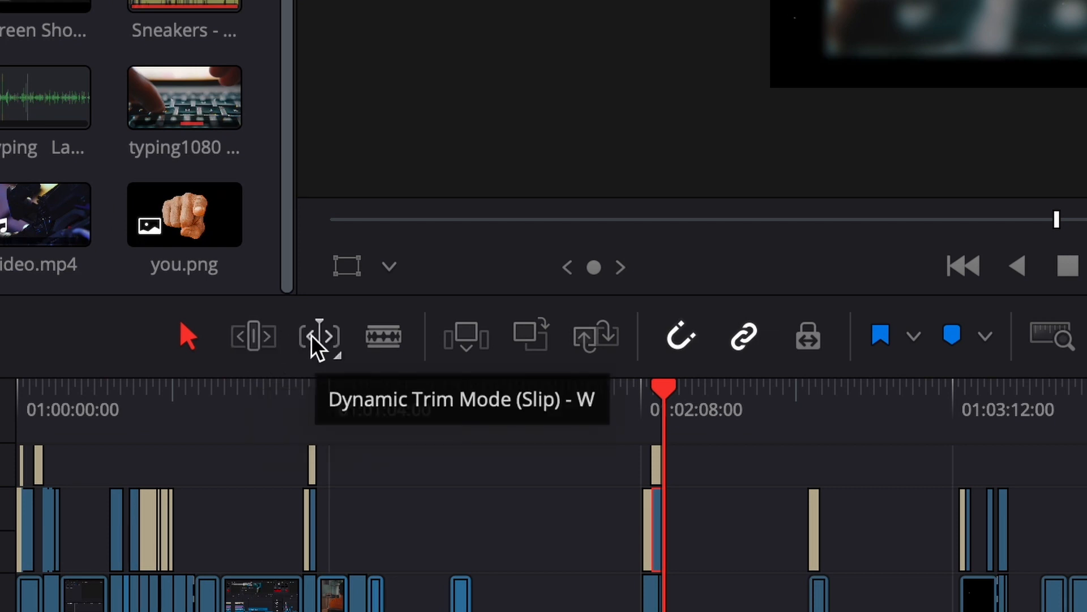
{"action": "mouse_move", "coordinate": [532, 335]}
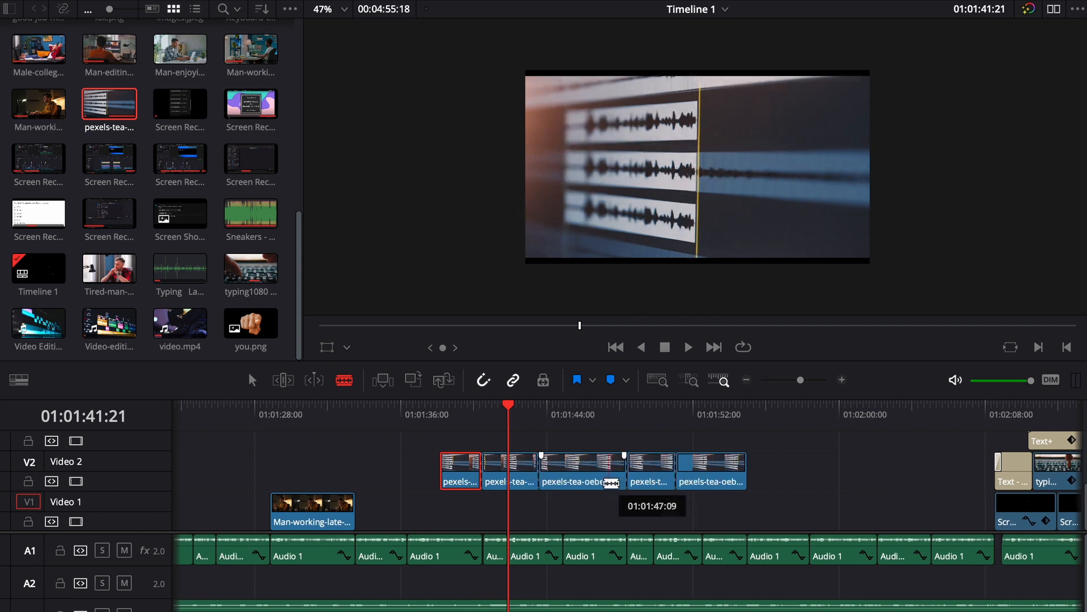
{"action": "left_click", "coordinate": [74, 7]}
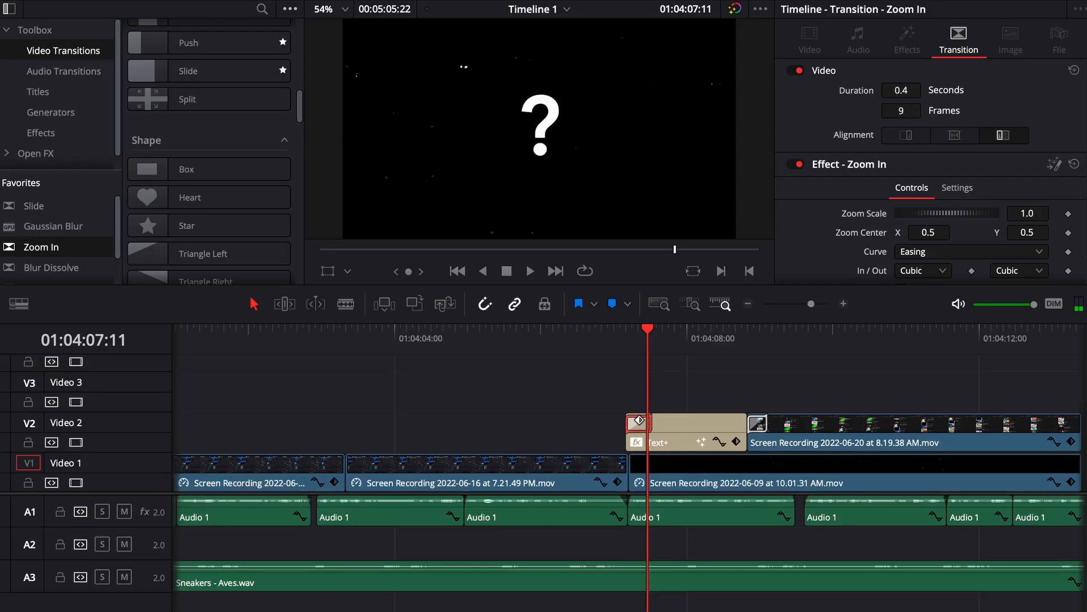
Set the Zoom In transition duration to 0.3 seconds (7 frames) in the Inspector
{"action": "left_click_drag", "start_coordinate": [666, 425], "coordinate": [644, 425]}
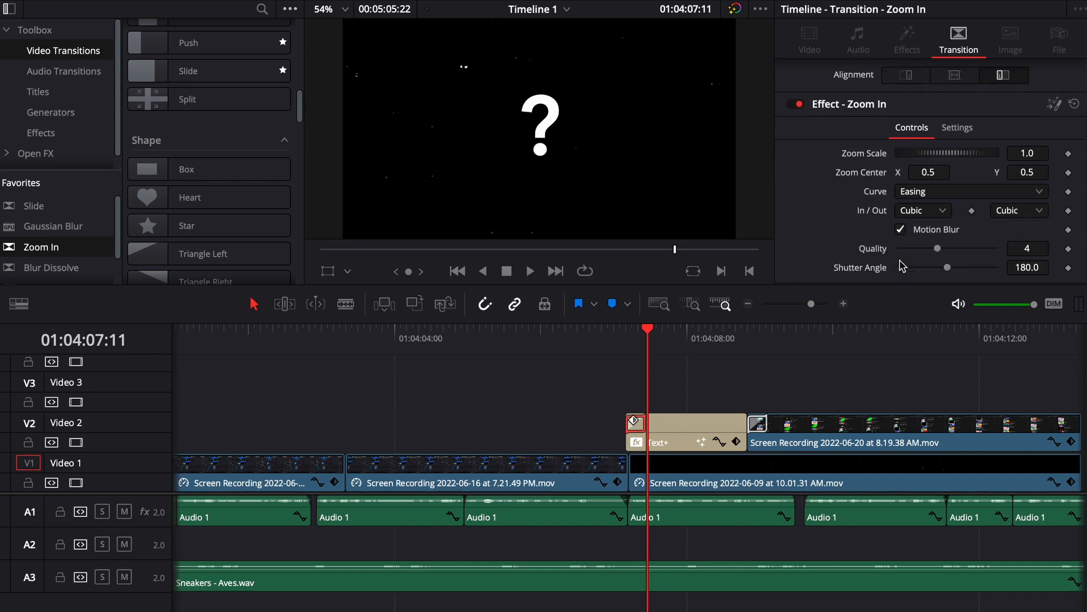
{"action": "left_click_drag", "start_coordinate": [938, 248], "coordinate": [917, 248]}
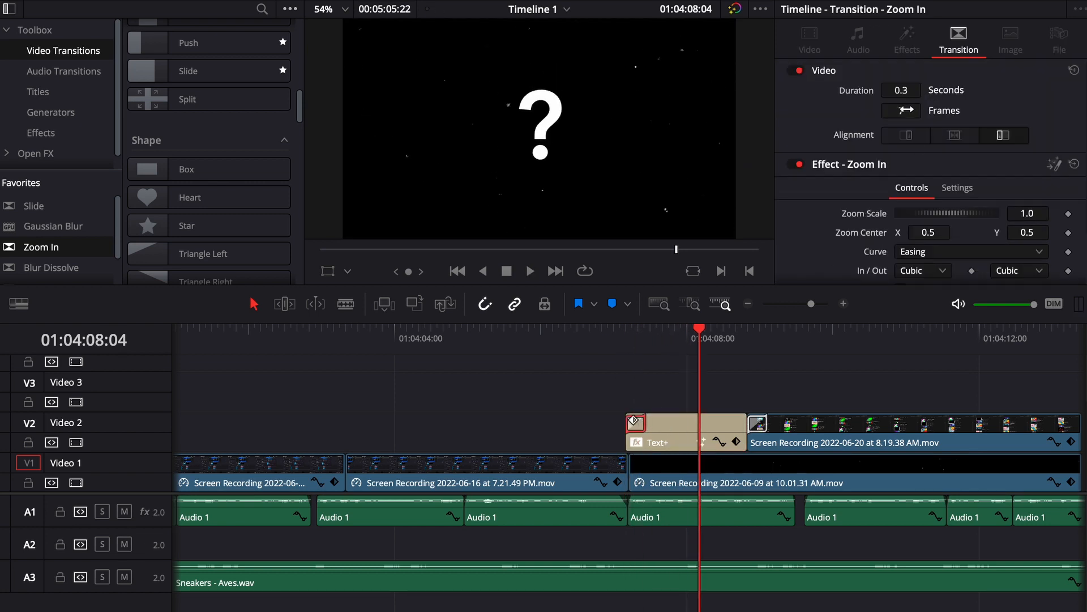
{"action": "type", "text": "8"}
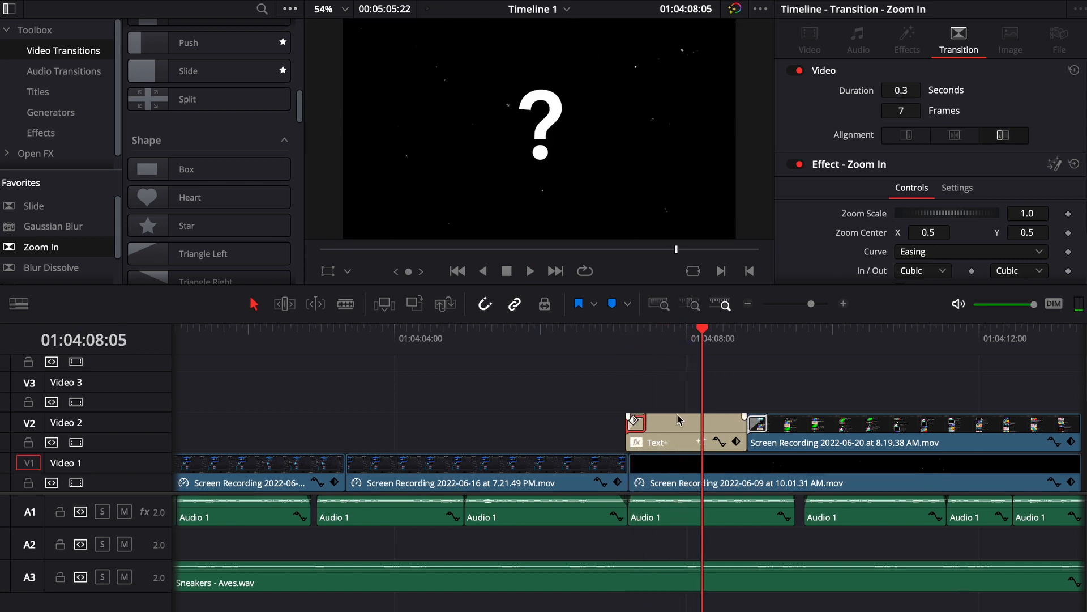
Create a transition preset from the Zoom In transition named 'Main Zoo'
{"action": "right_click", "coordinate": [639, 425]}
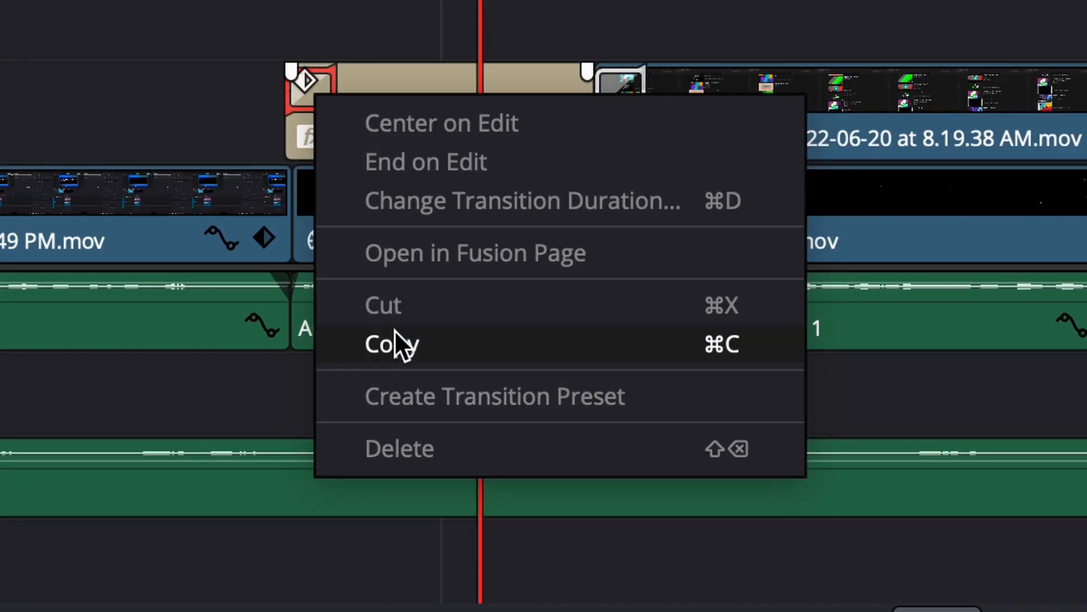
{"action": "left_click", "coordinate": [494, 397]}
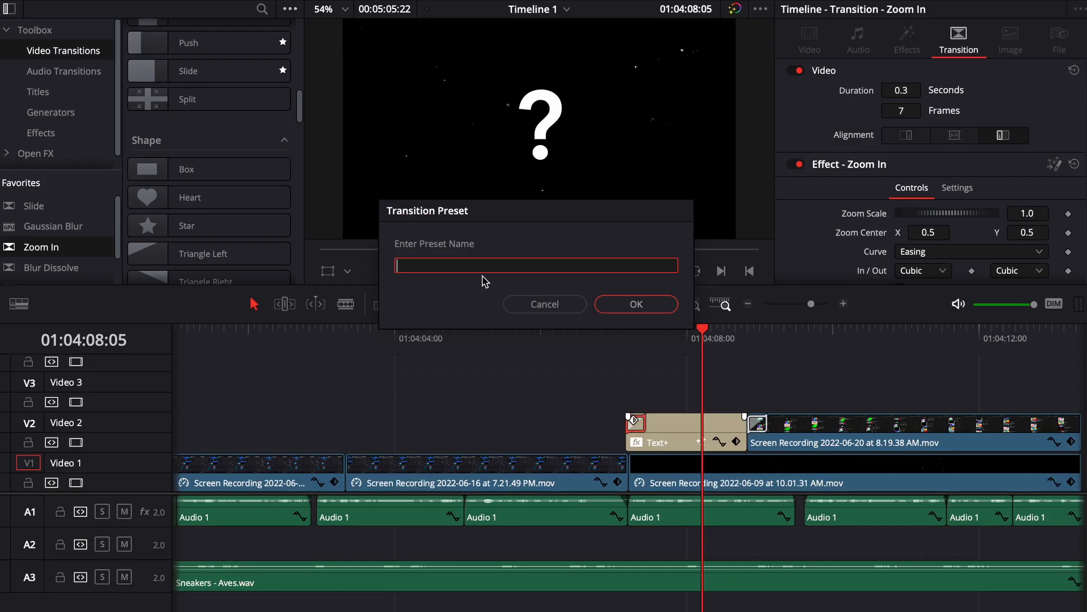
{"action": "type", "text": "Main Zoo"}
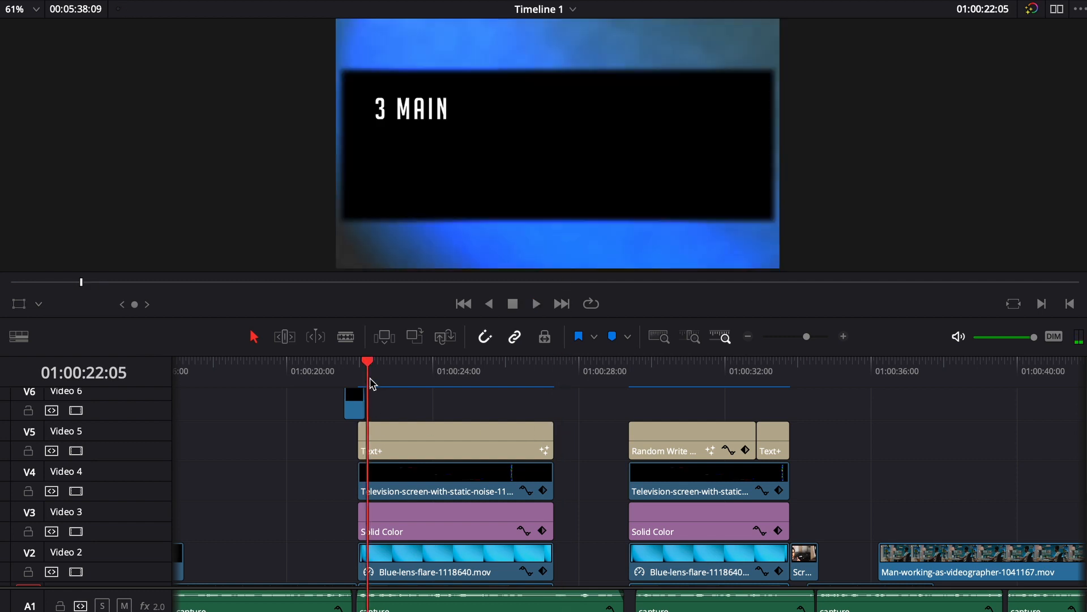
Select the stacked title-opener clips and create a new timeline from them
{"action": "left_click", "coordinate": [536, 304]}
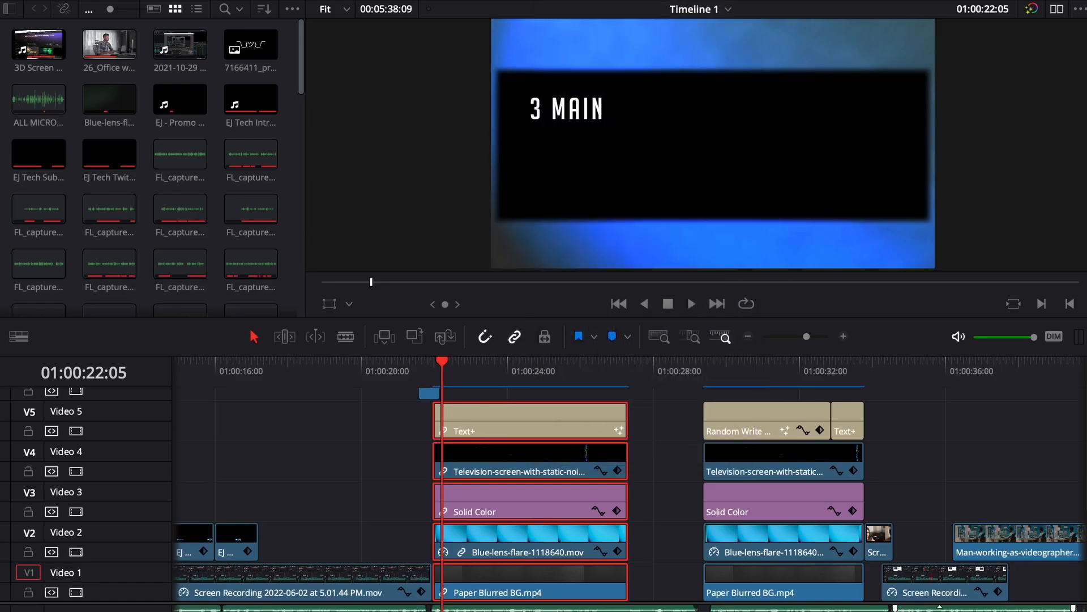
{"action": "left_click", "coordinate": [802, 551]}
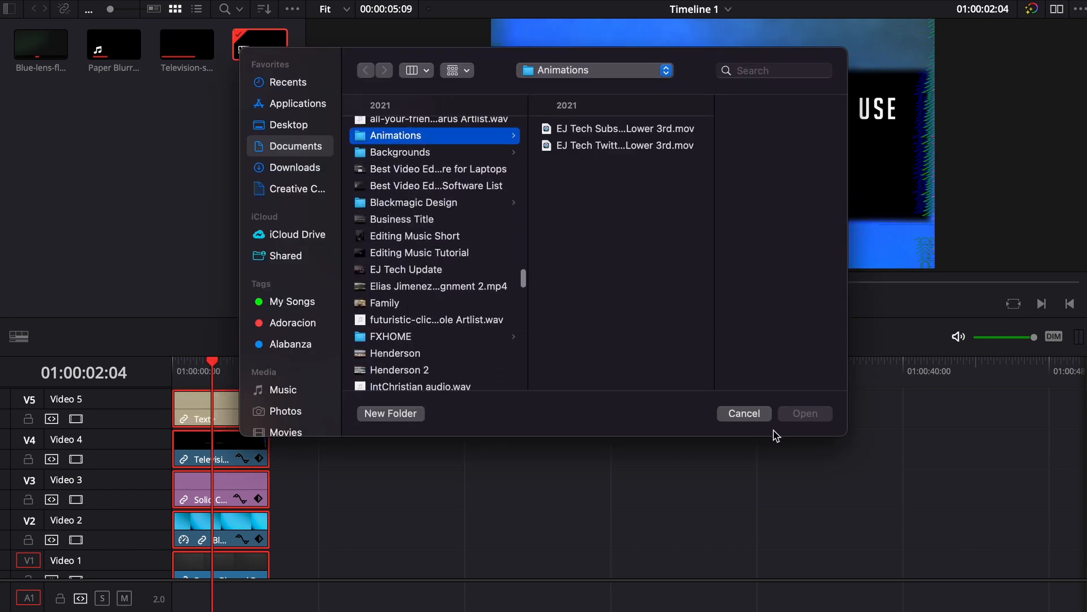
Queue a render named 'title Temp' to the Movies folder for the title opener
{"action": "left_click", "coordinate": [744, 414]}
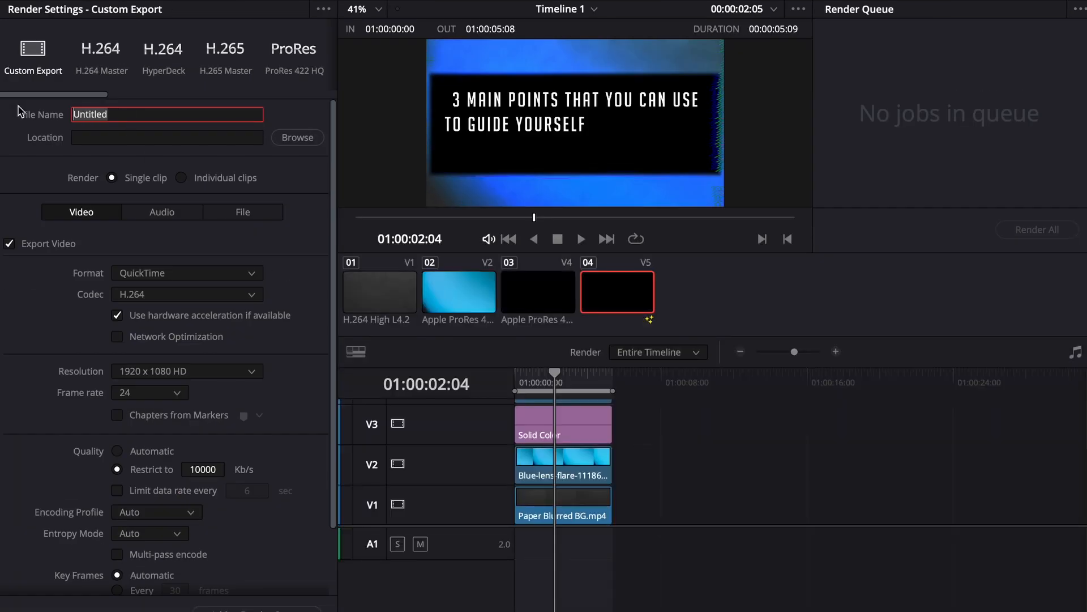
{"action": "type", "text": "title Temp"}
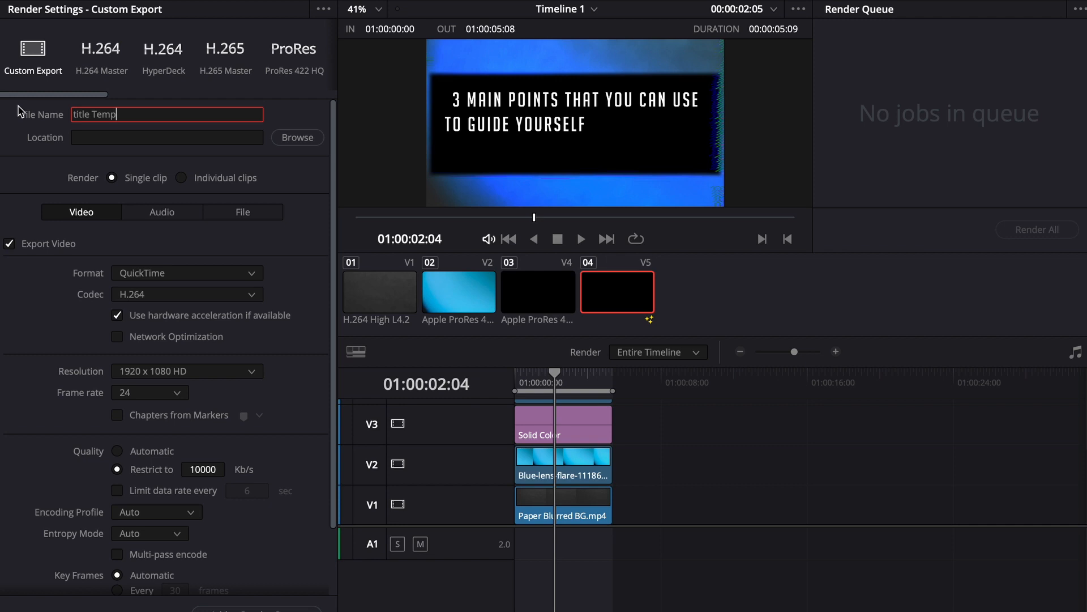
{"action": "left_click", "coordinate": [297, 137]}
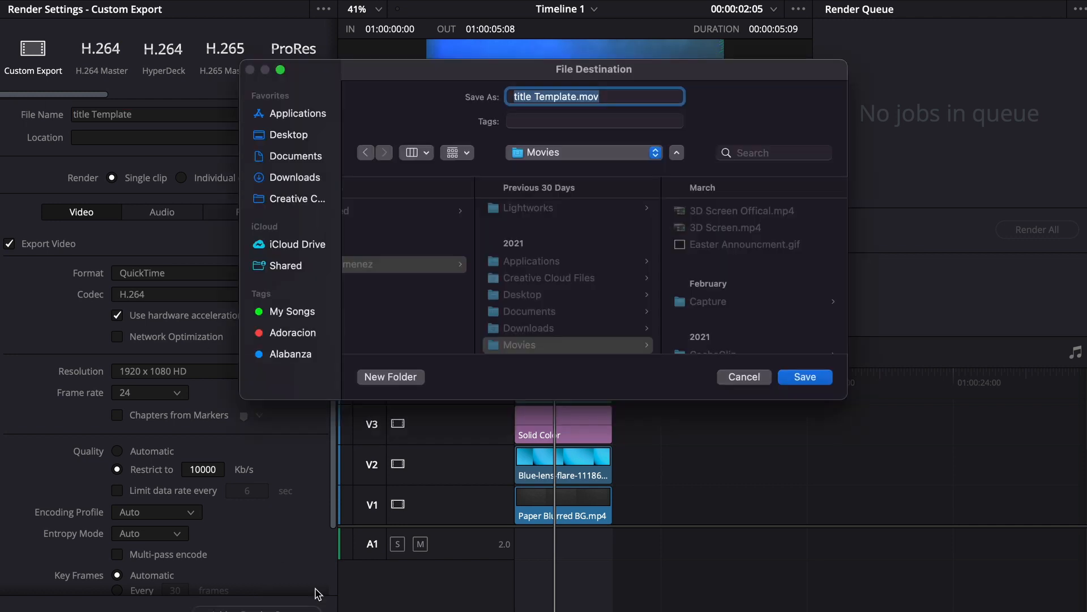
{"action": "left_click", "coordinate": [806, 378]}
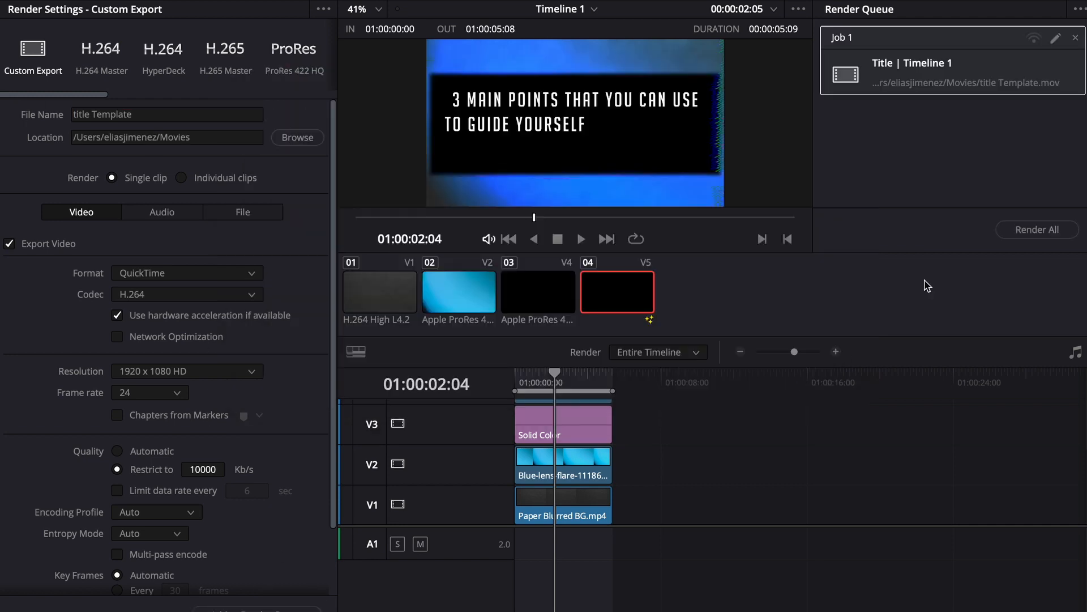
{"action": "left_click", "coordinate": [1037, 229]}
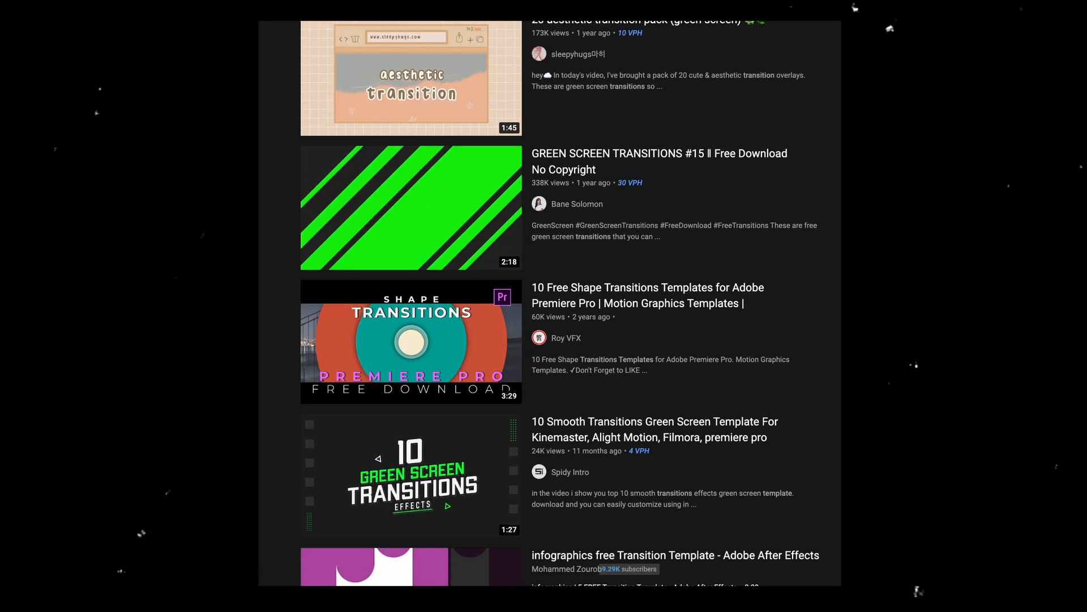
Scroll through YouTube results for free transition-template videos
{"action": "scroll", "scroll_direction": "down", "scroll_amount": 3}
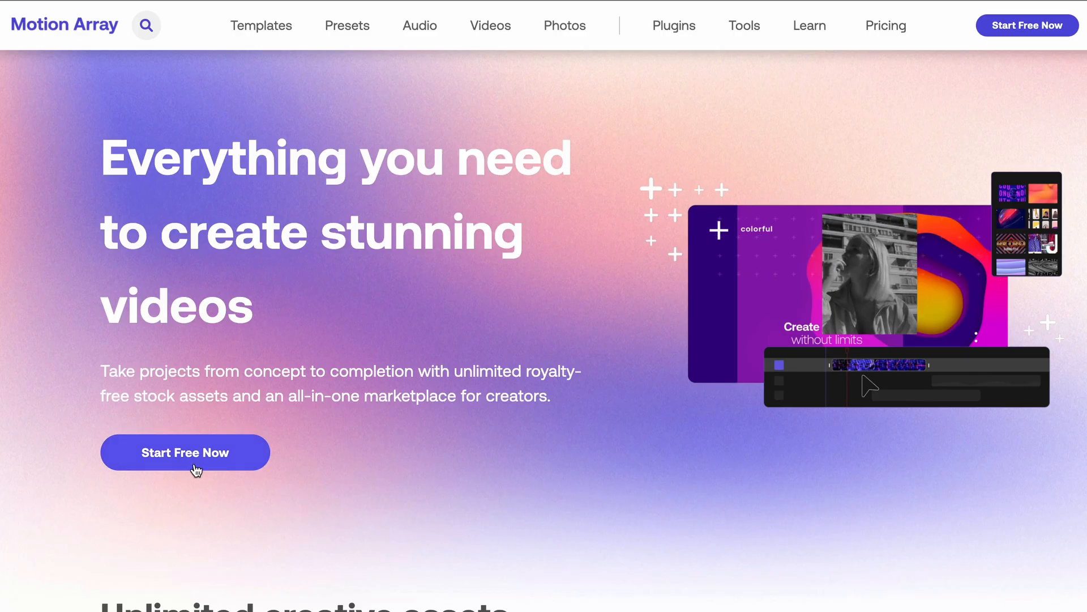
Browse Motion Array's templates, royalty-free music and stock video catalogues
{"action": "scroll", "scroll_direction": "down", "scroll_amount": 3}
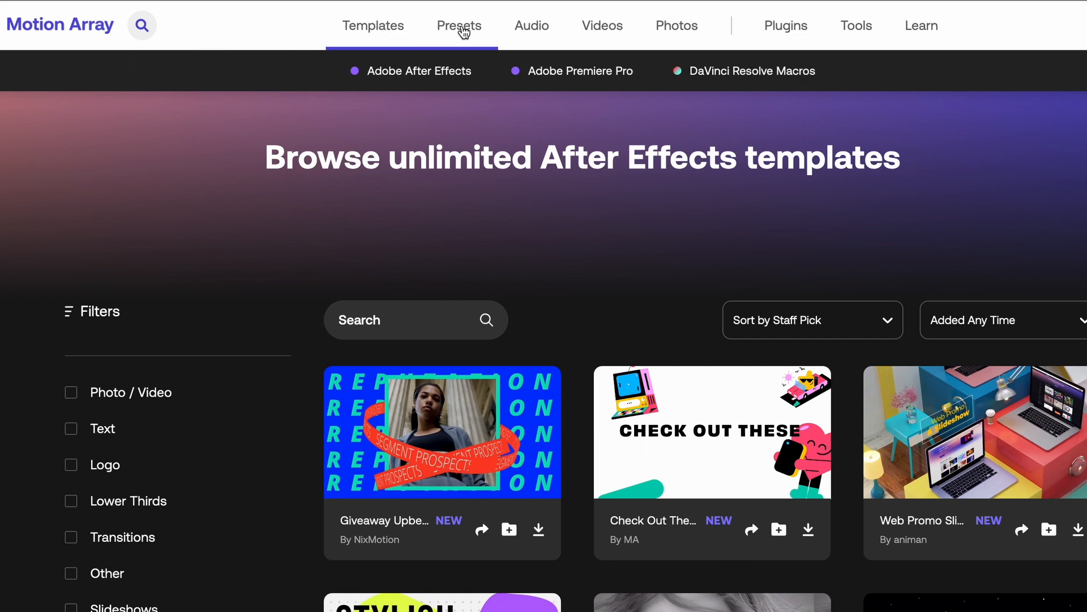
{"action": "left_click", "coordinate": [530, 25]}
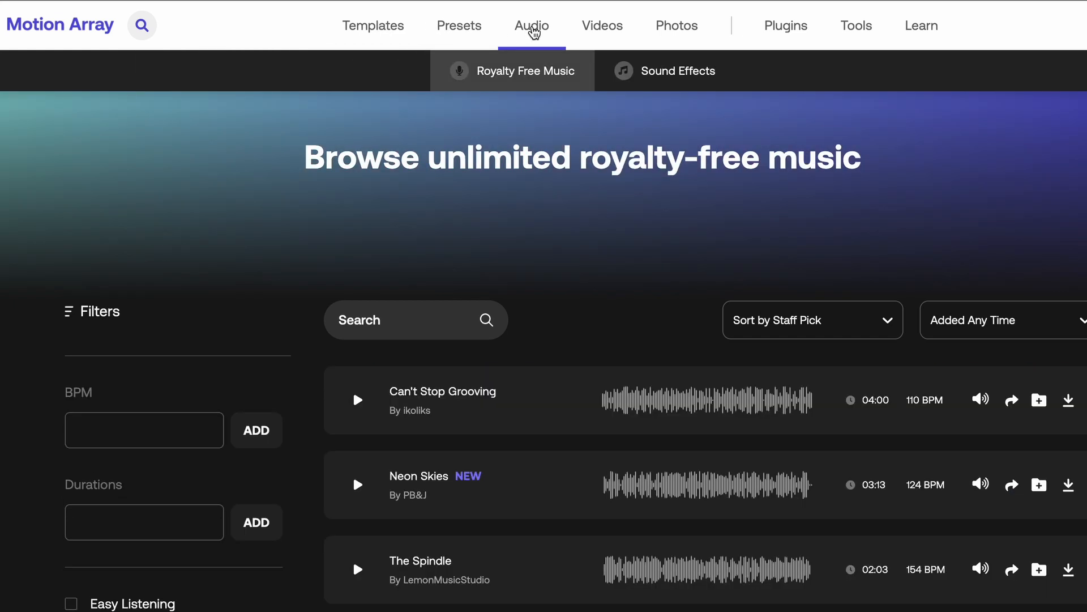
{"action": "left_click", "coordinate": [603, 25]}
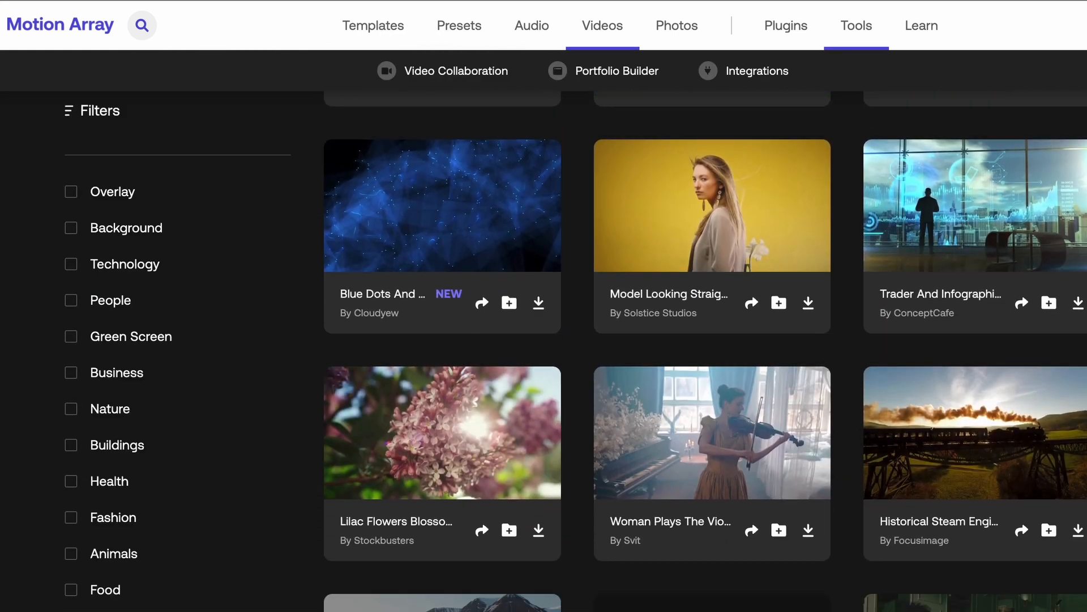
{"action": "scroll", "scroll_direction": "down", "scroll_amount": 3}
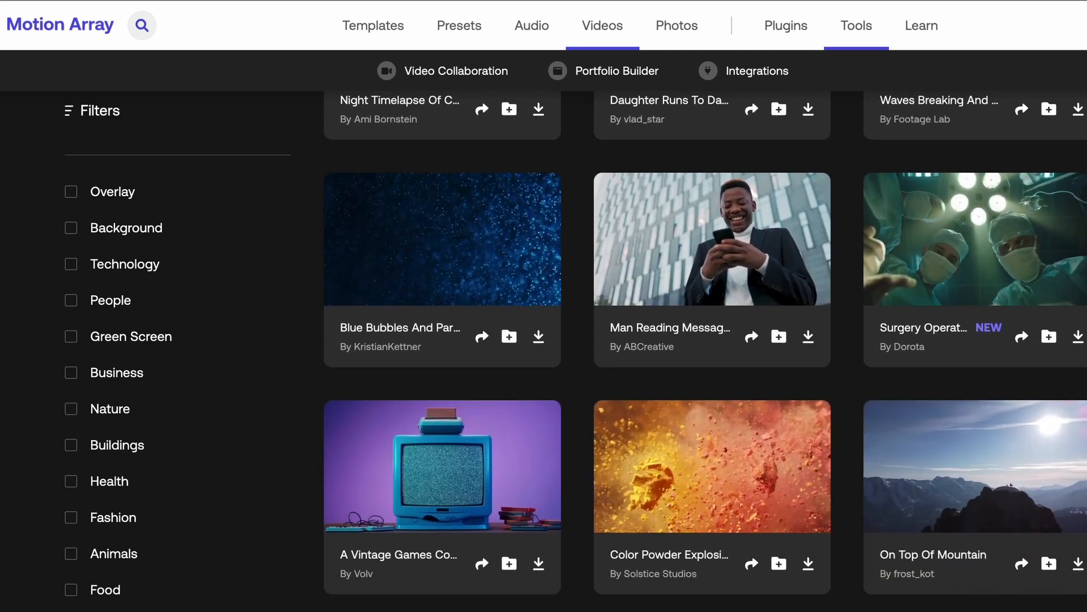